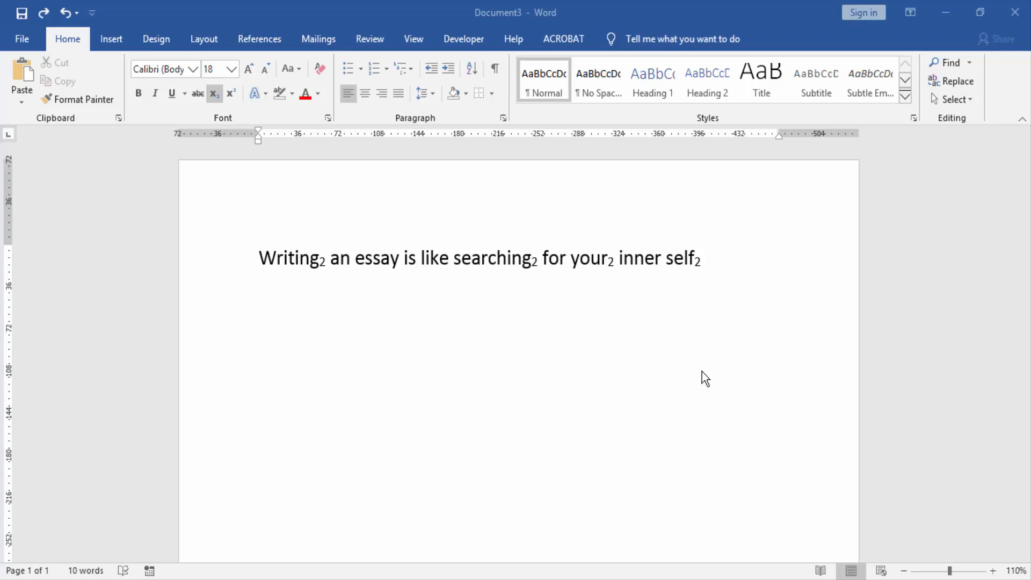
mouse_move(704, 380)
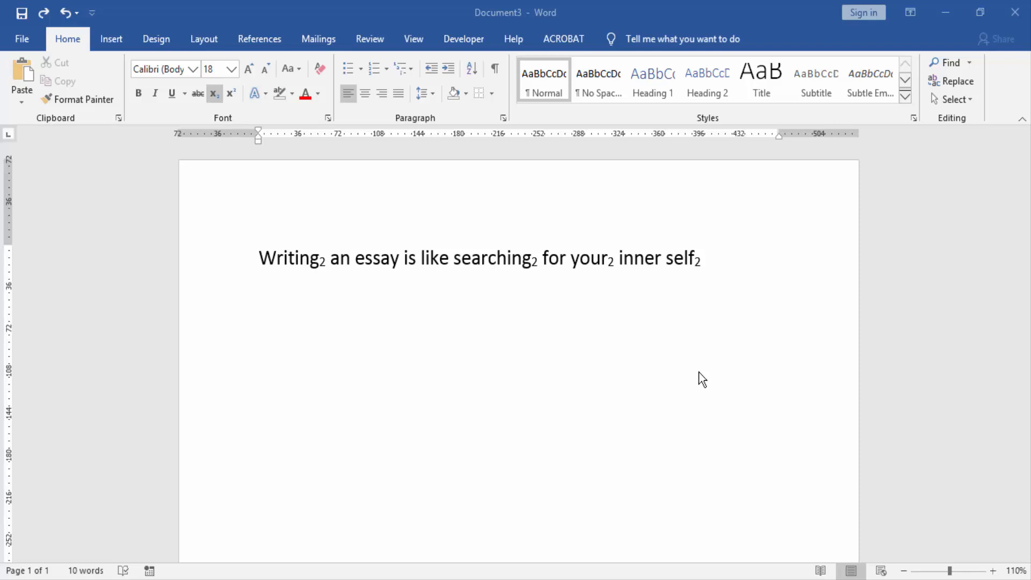
mouse_move(694, 264)
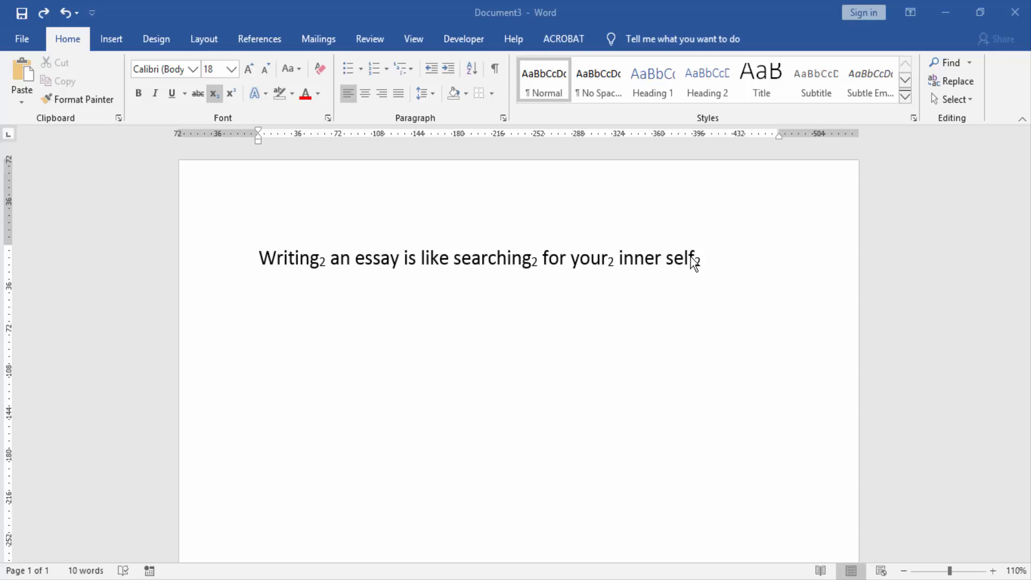
mouse_move(300, 243)
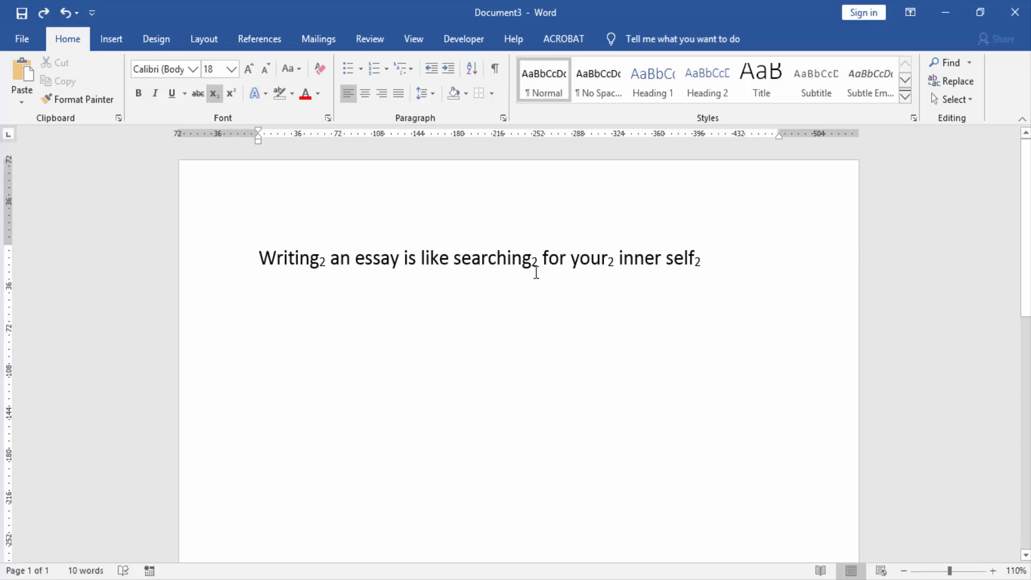
mouse_move(702, 263)
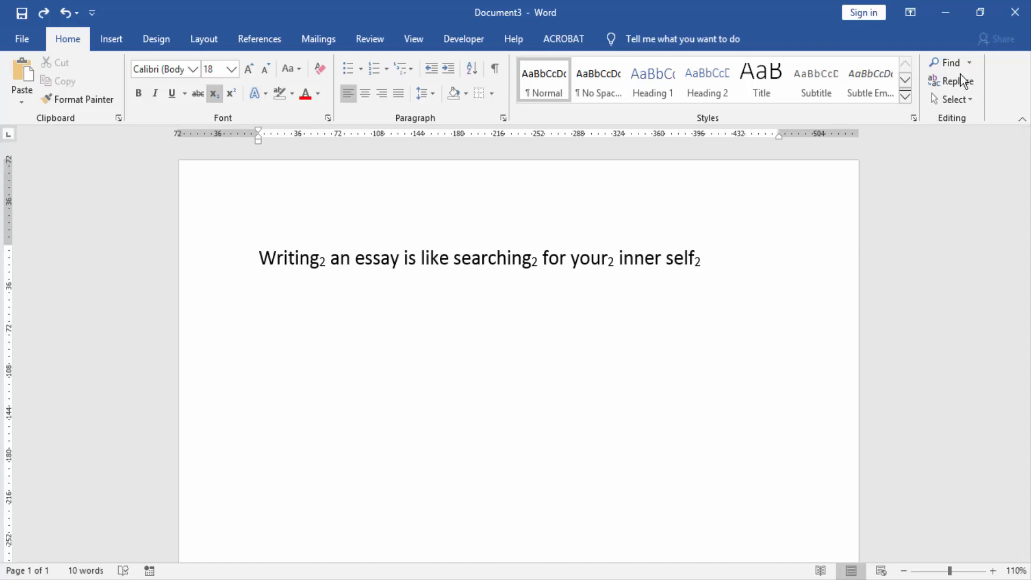
Step: Open Find and Replace and show the Format list for the subscript 2 search
left_click(958, 81)
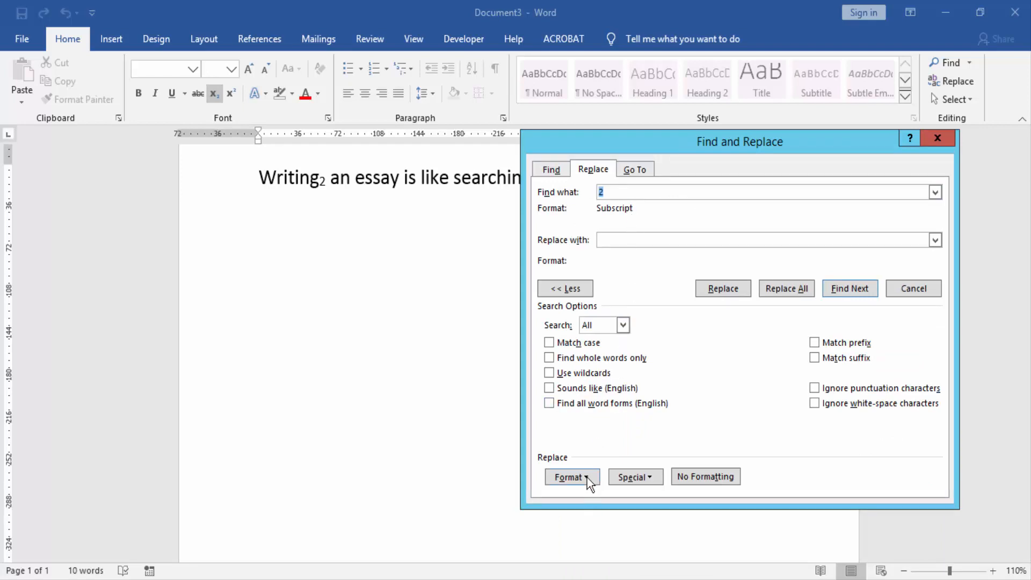
left_click(569, 476)
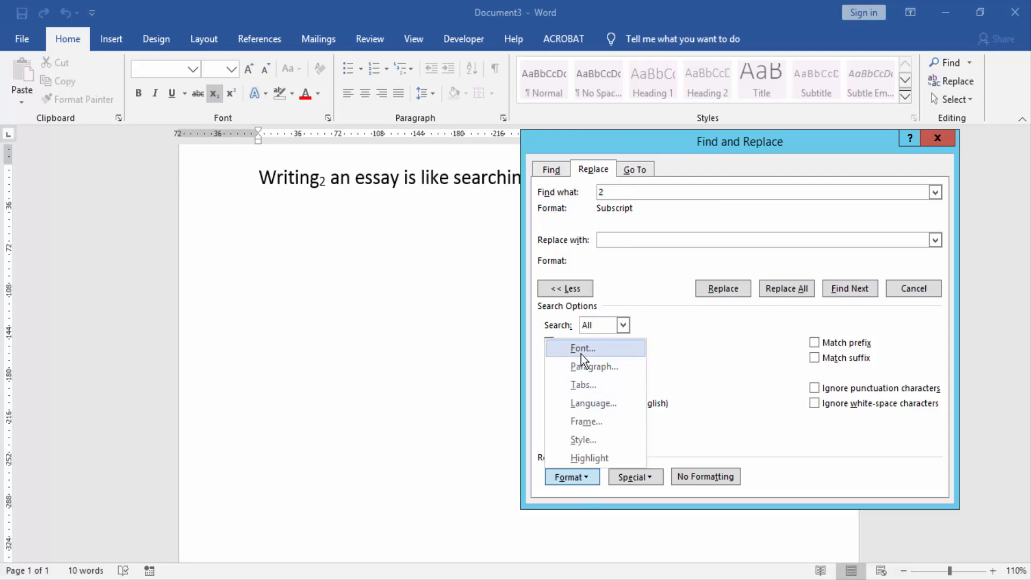
left_click(583, 348)
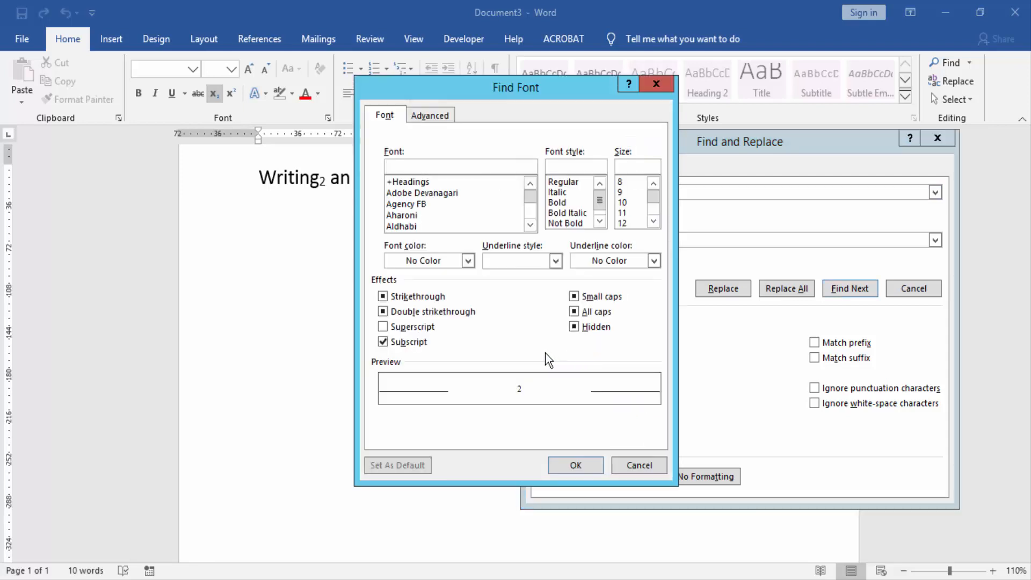
left_click(384, 342)
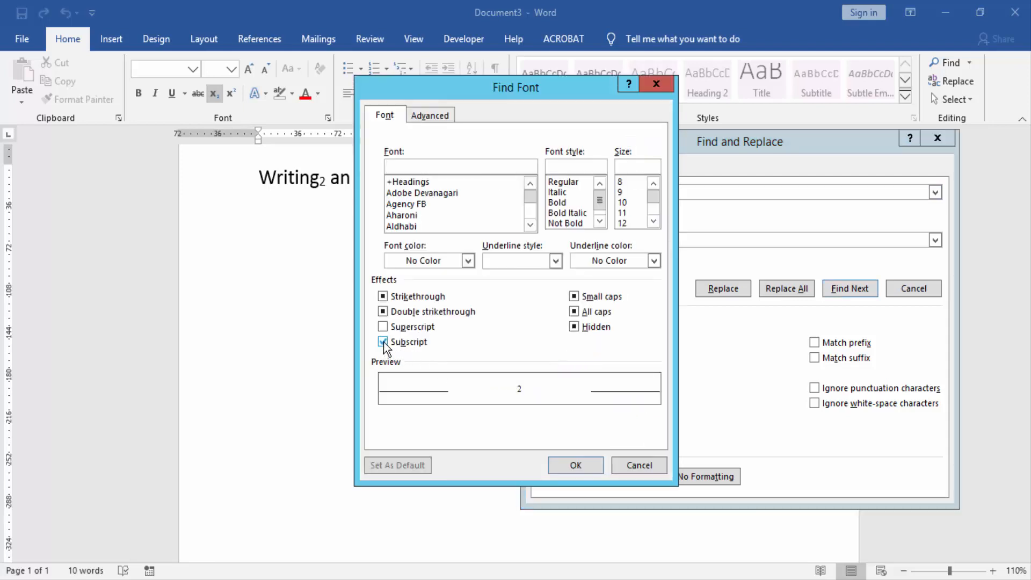
left_click(384, 342)
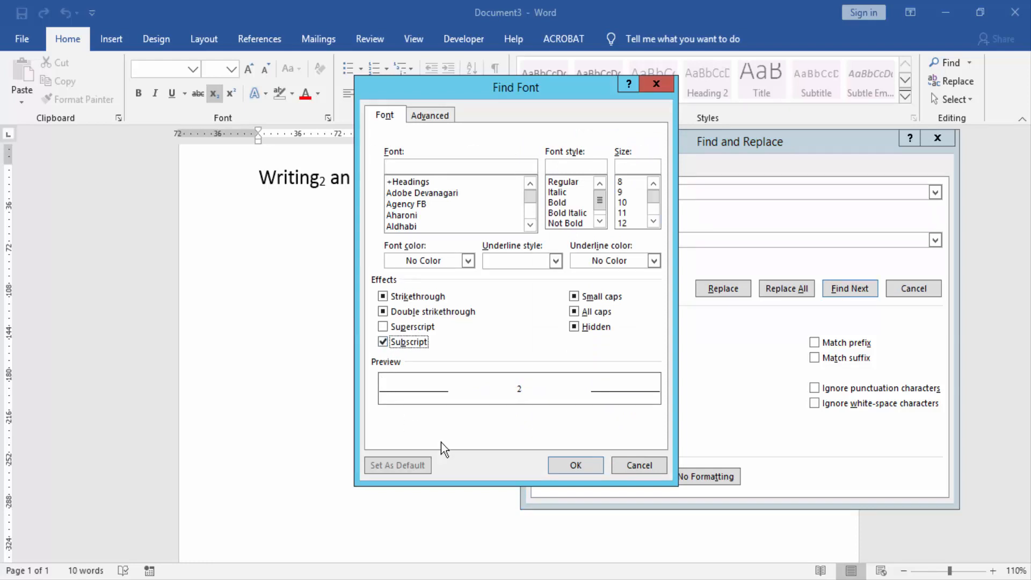
left_click(575, 465)
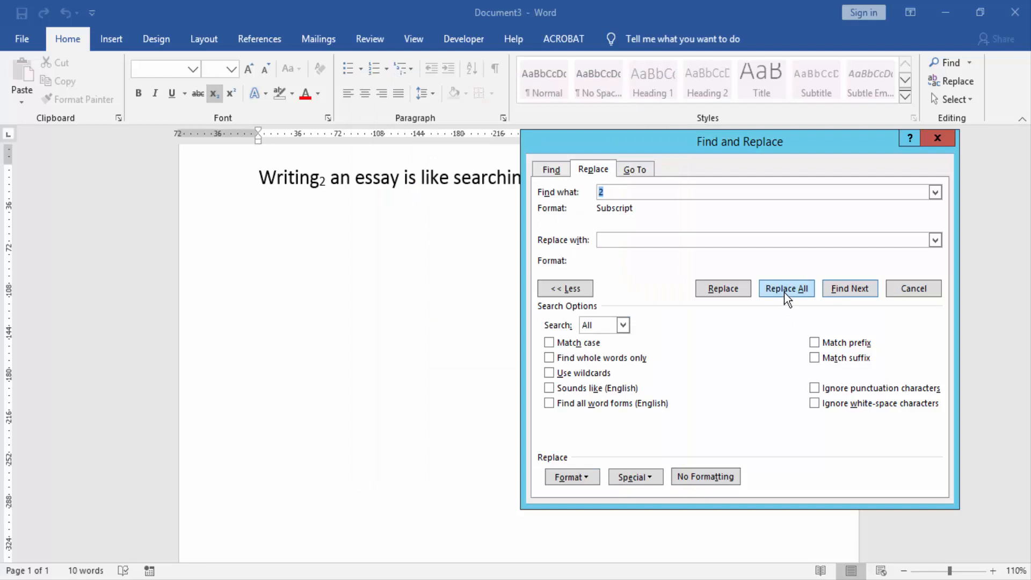
Step: Replace all four subscript 2 characters with nothing, confirm, and close Find and Replace
left_click(787, 288)
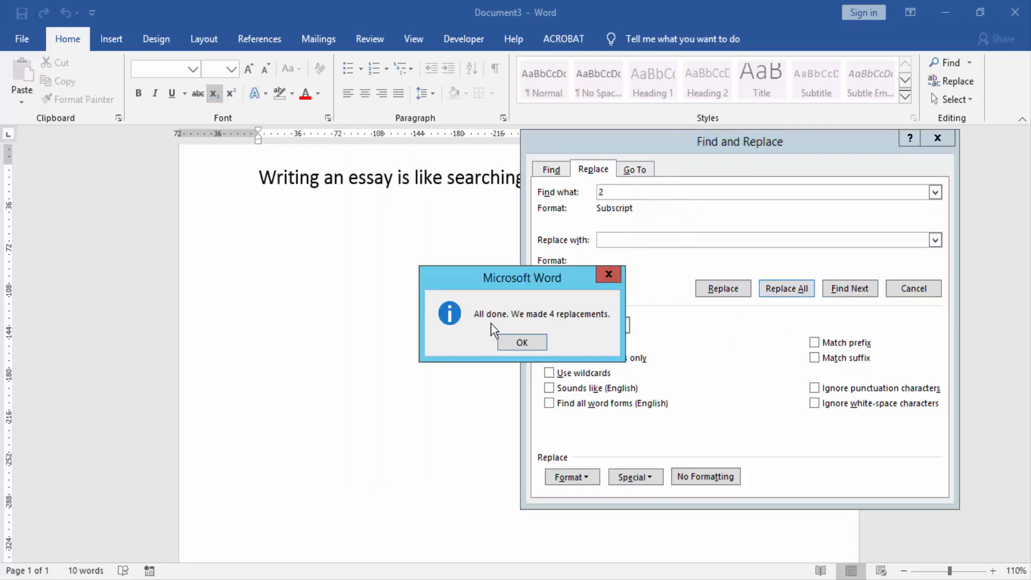
mouse_move(521, 328)
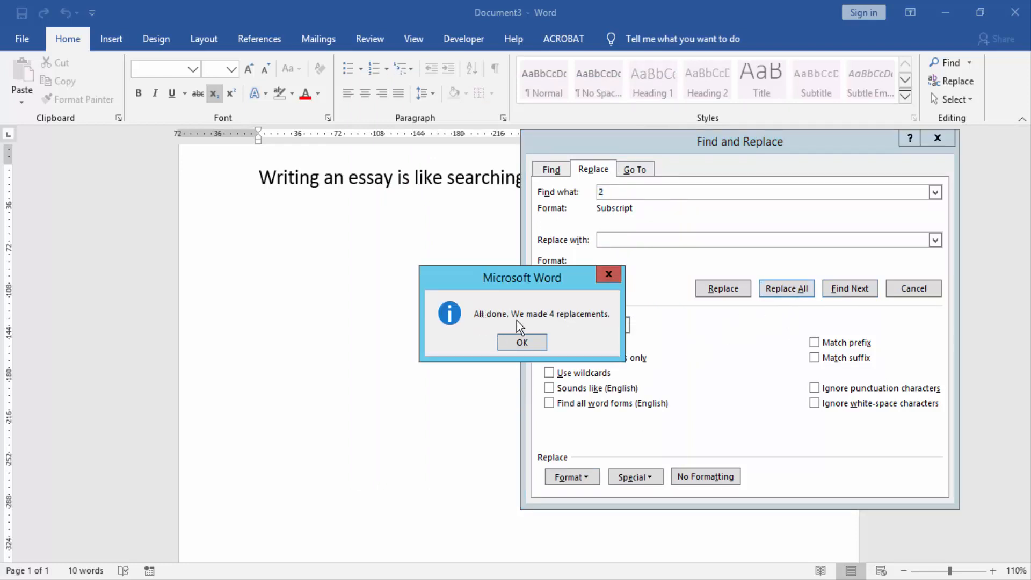
mouse_move(589, 329)
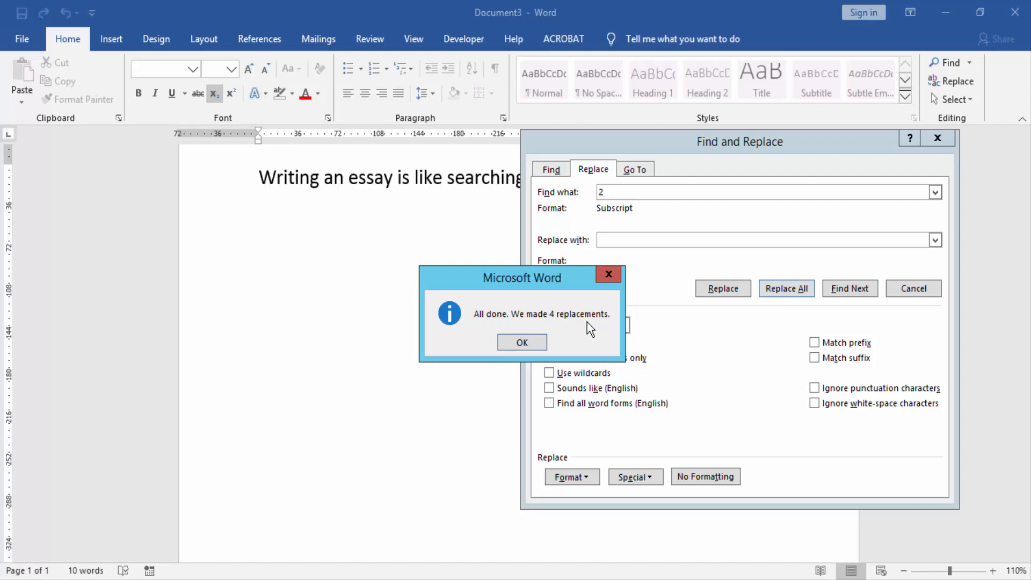
left_click(521, 342)
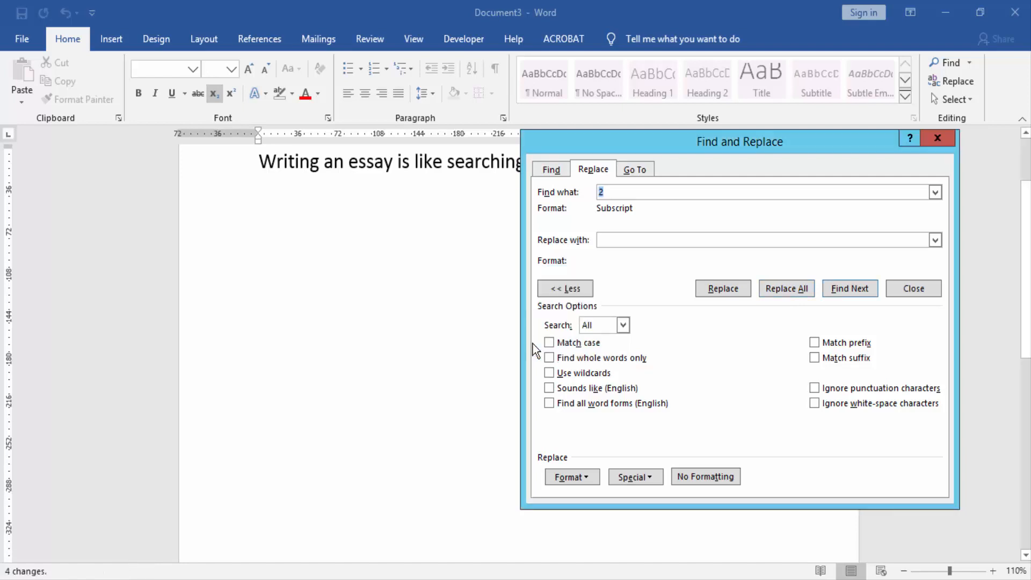
left_click(913, 288)
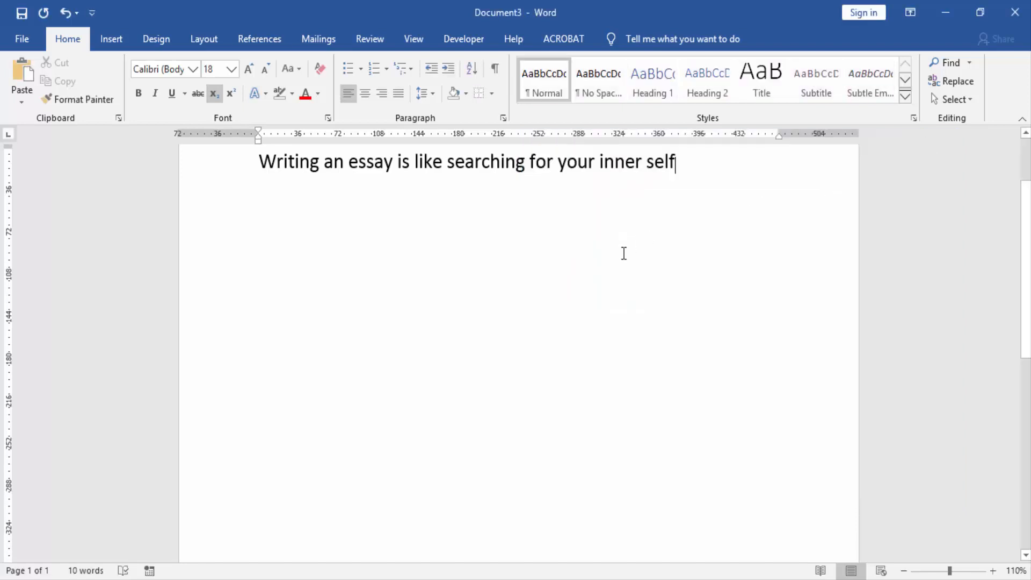
scroll("down", 3)
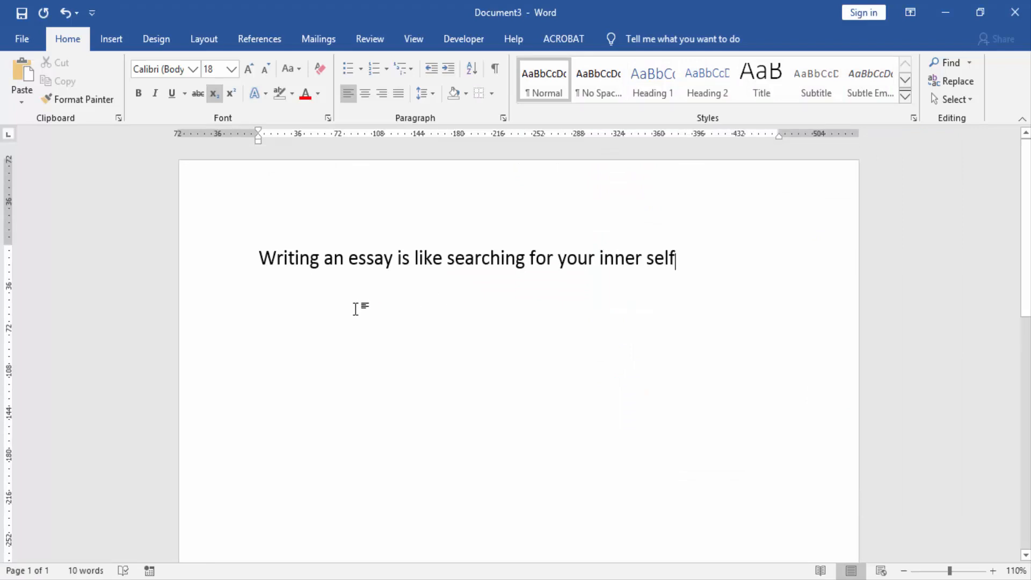
mouse_move(310, 270)
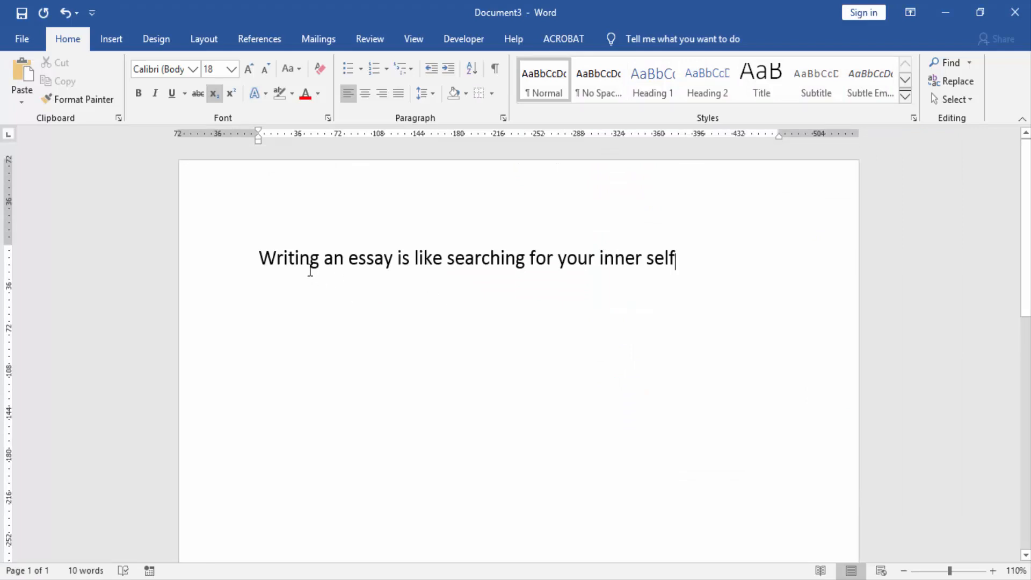
mouse_move(322, 258)
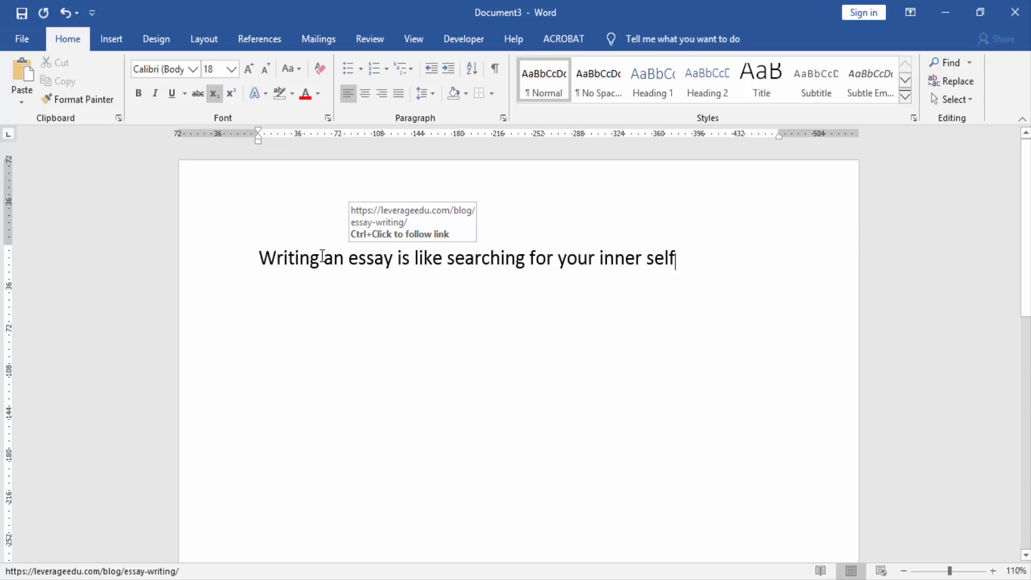
mouse_move(691, 258)
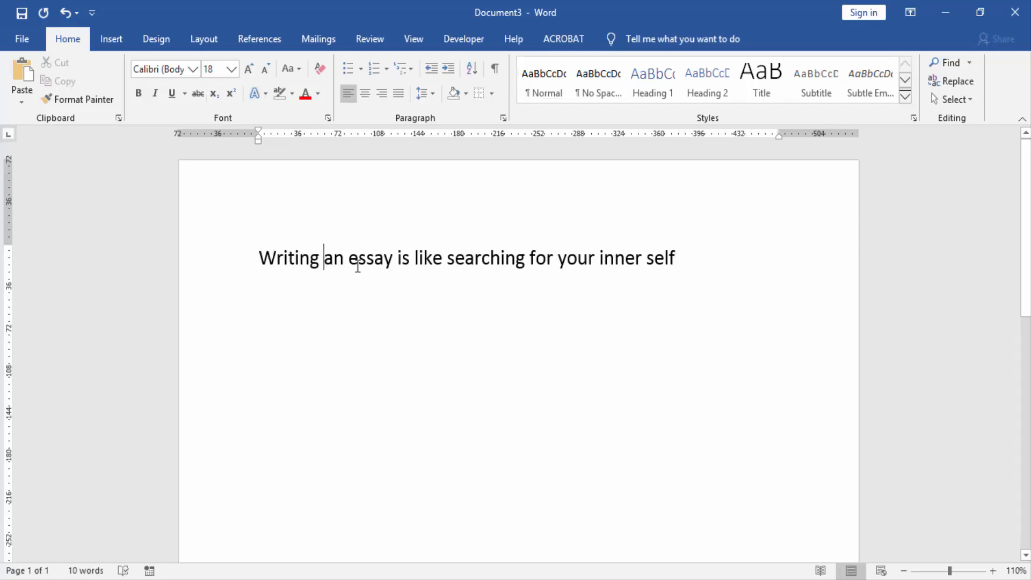
mouse_move(492, 258)
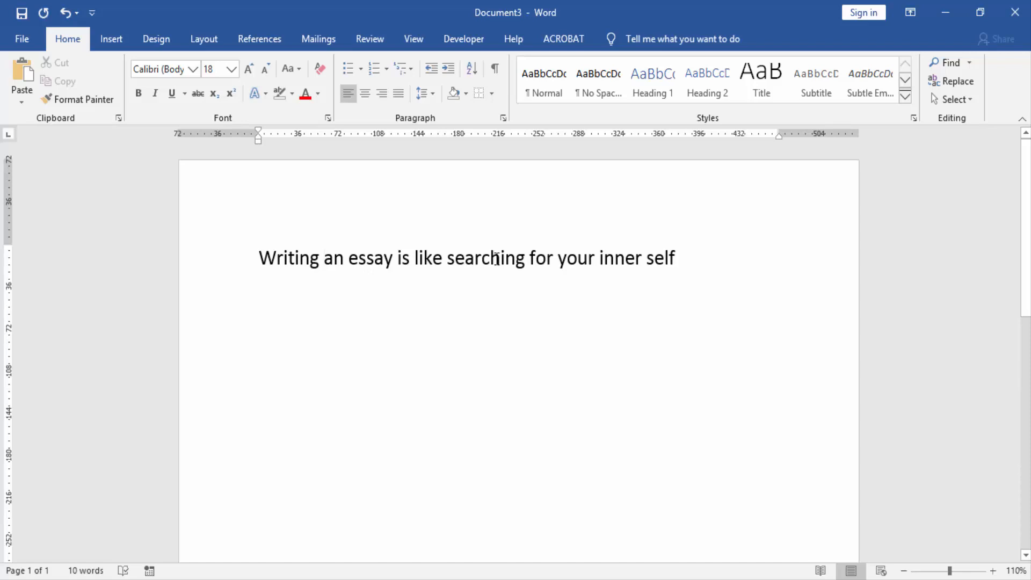
left_click(322, 257)
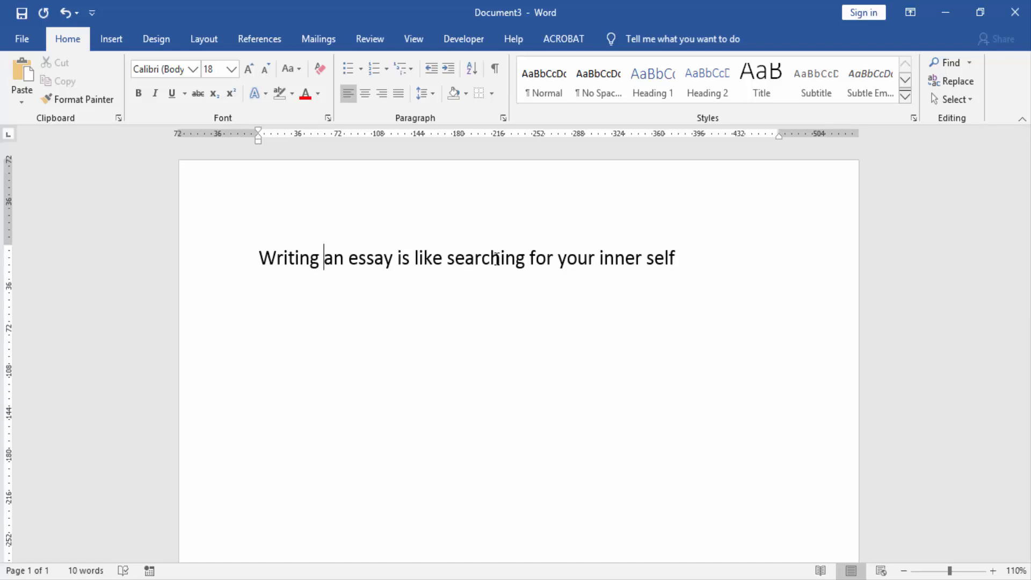